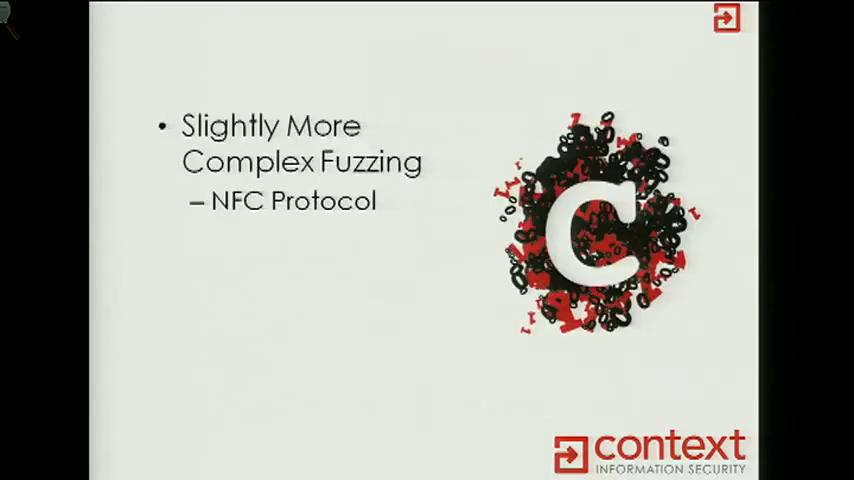
Leave the NFC protocol fuzzing slideshow to start the live demo
{"action": "key", "text": "Escape"}
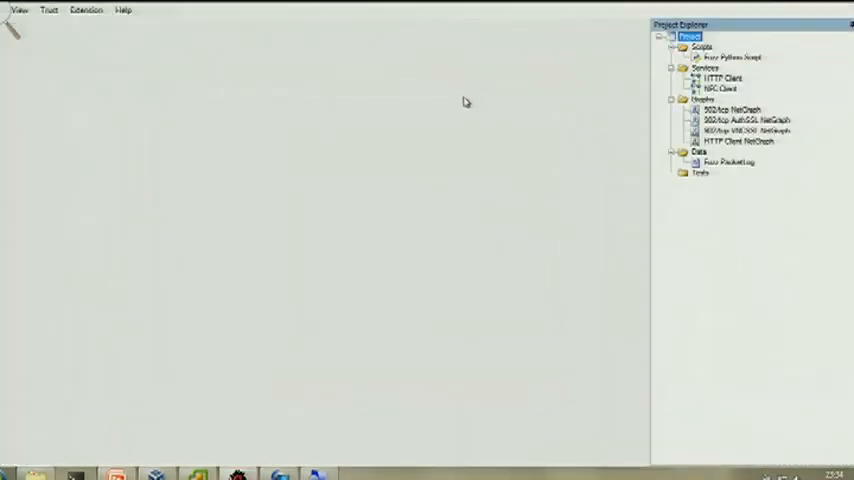
{"action": "mouse_move", "coordinate": [452, 177]}
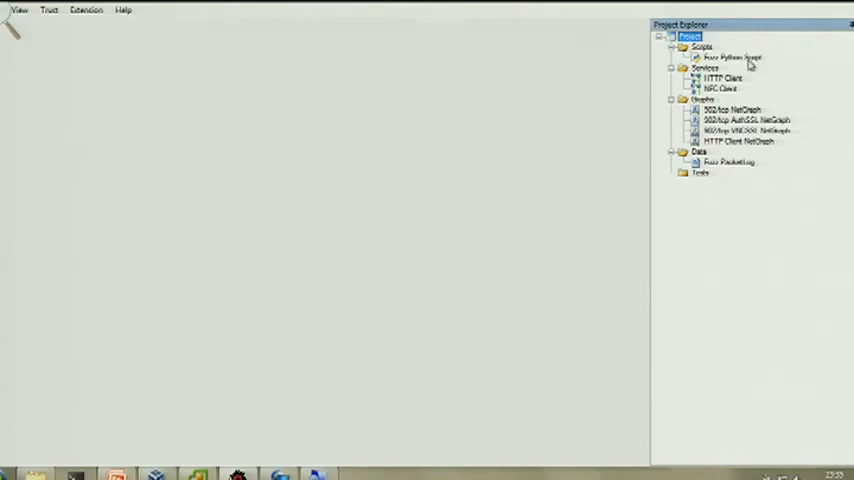
Open the Fuzz Python Script and scroll through its 902 and HTTP token node classes
{"action": "double_click", "coordinate": [732, 57]}
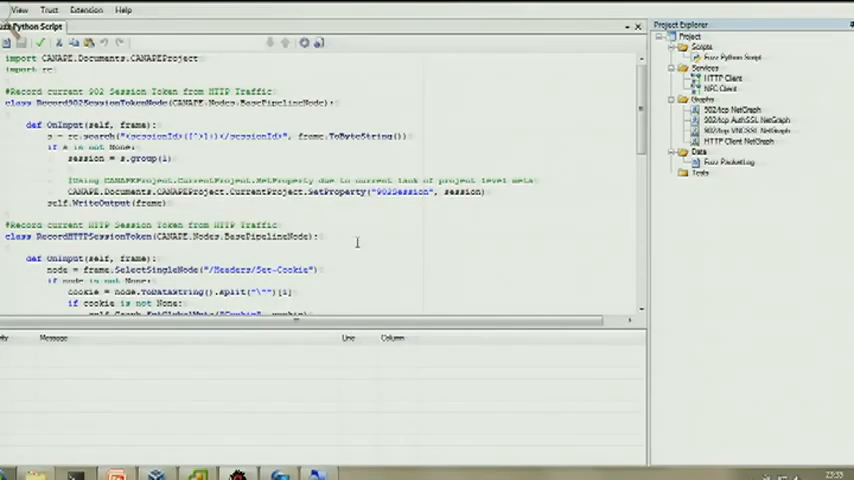
{"action": "scroll", "scroll_direction": "down", "scroll_amount": 3}
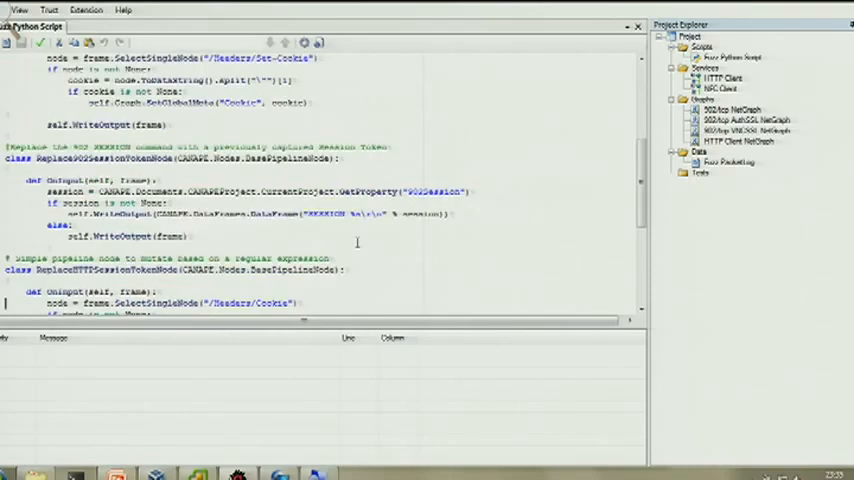
{"action": "scroll", "scroll_direction": "down", "scroll_amount": 3}
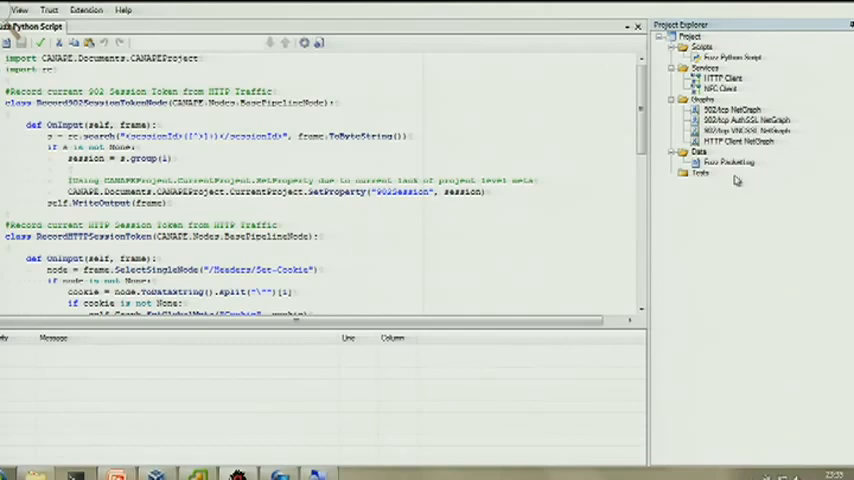
{"action": "mouse_move", "coordinate": [753, 171]}
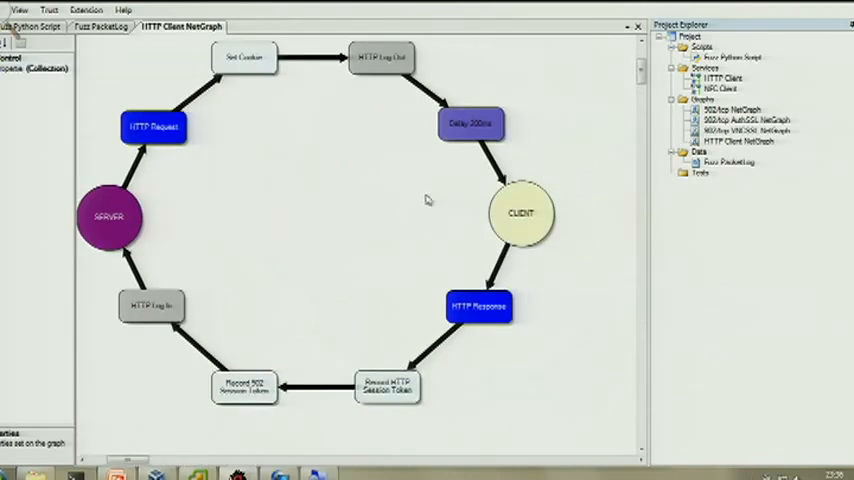
{"action": "mouse_move", "coordinate": [333, 160]}
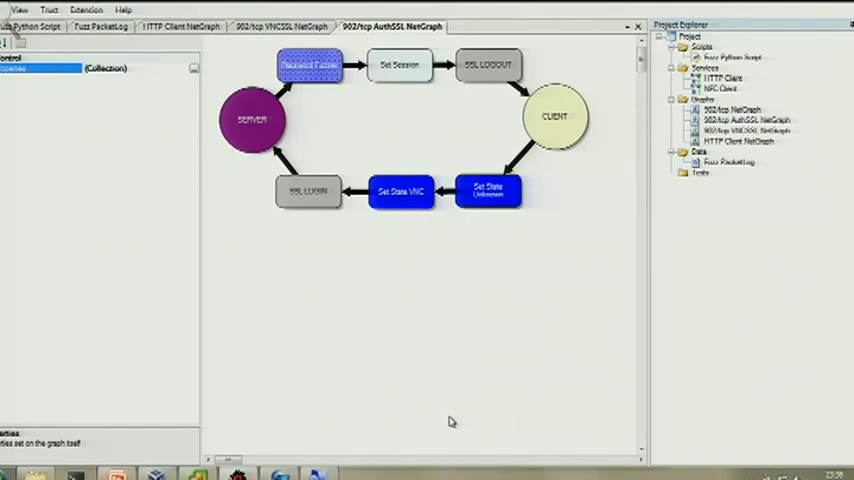
Open the 902/tcp NetGraph and view the Byte Fuzzer node's properties
{"action": "left_click", "coordinate": [732, 110]}
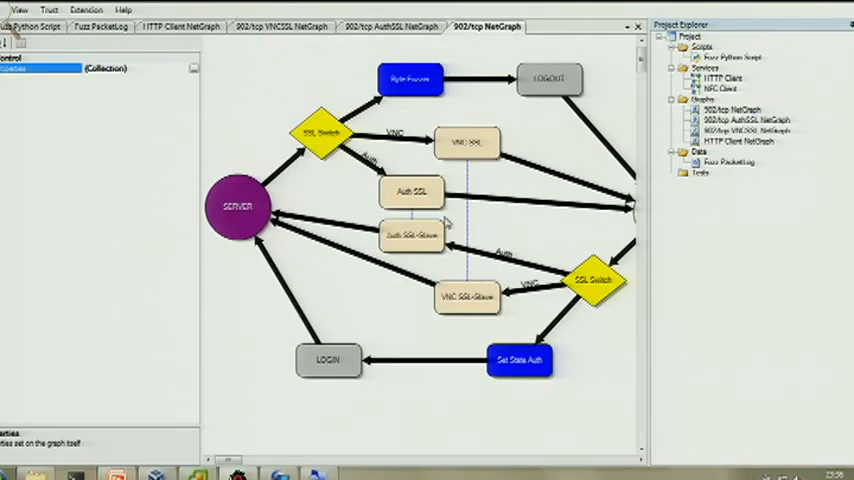
{"action": "left_click", "coordinate": [410, 78]}
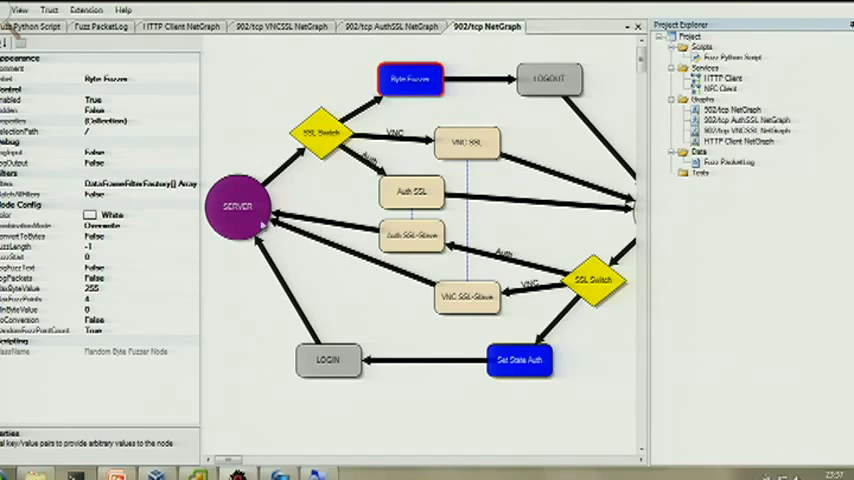
{"action": "left_click", "coordinate": [549, 78]}
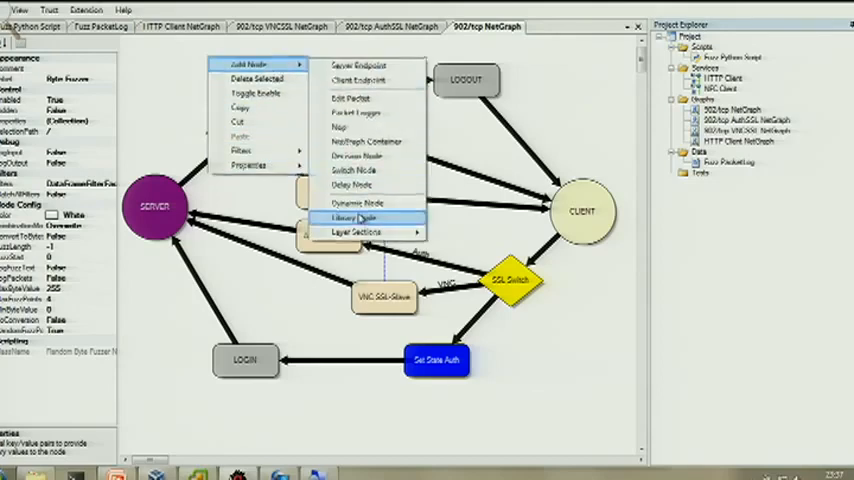
Browse the Fuzzer and Endpoint node lists in the Select Library Node dialog
{"action": "left_click", "coordinate": [350, 217]}
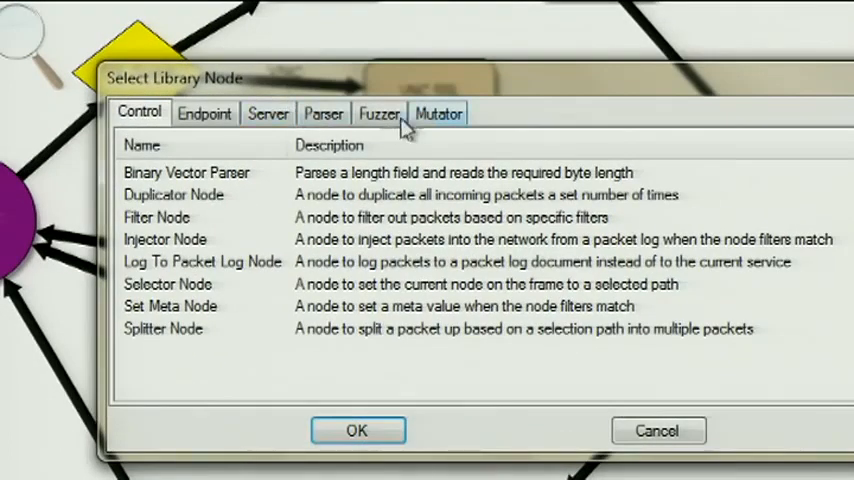
{"action": "left_click", "coordinate": [378, 113]}
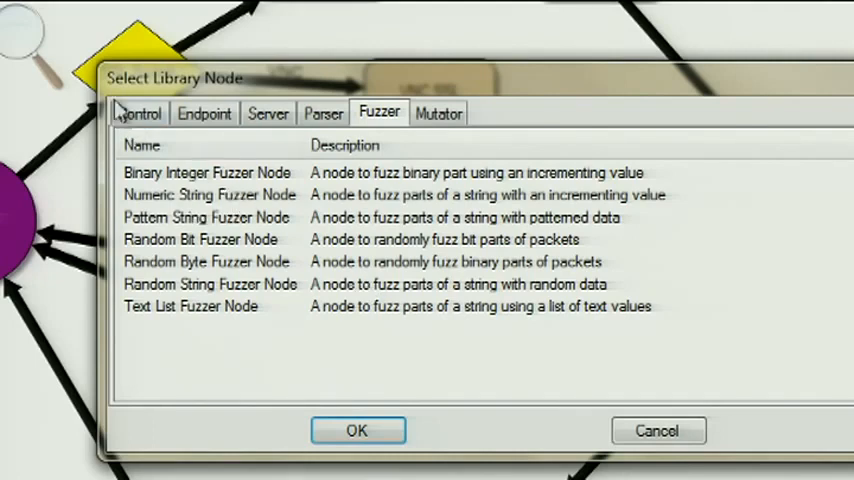
{"action": "left_click", "coordinate": [204, 113]}
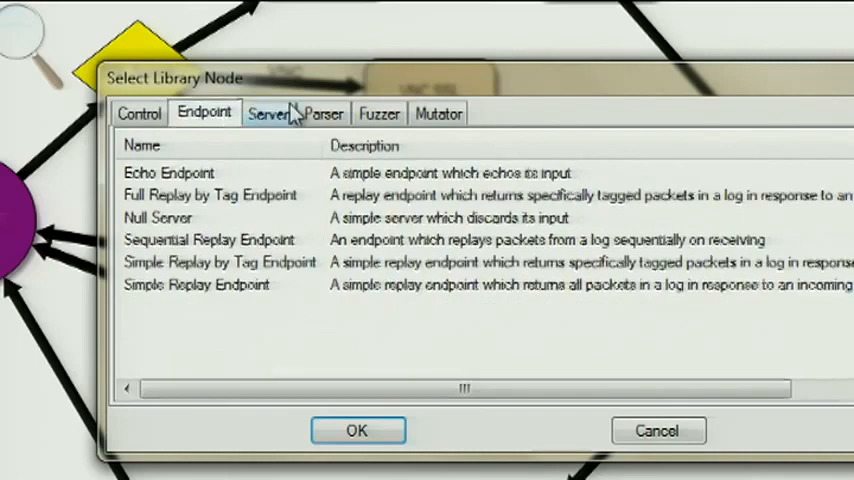
{"action": "left_click", "coordinate": [379, 113]}
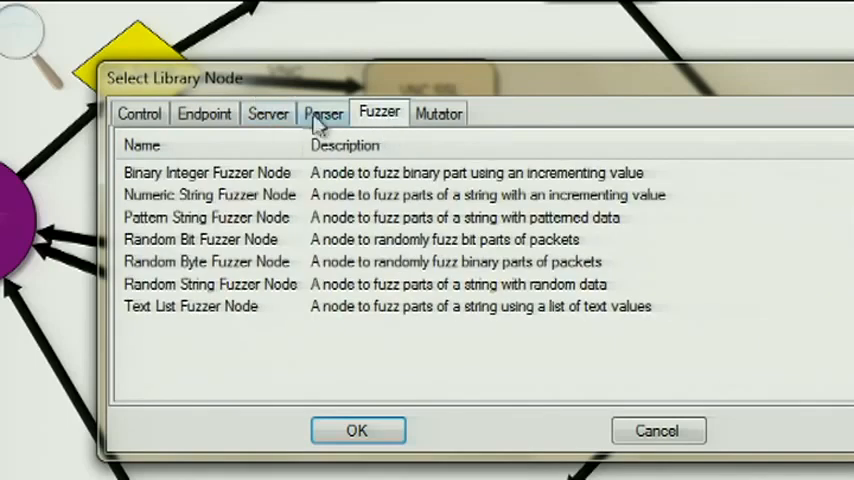
{"action": "left_click", "coordinate": [323, 113]}
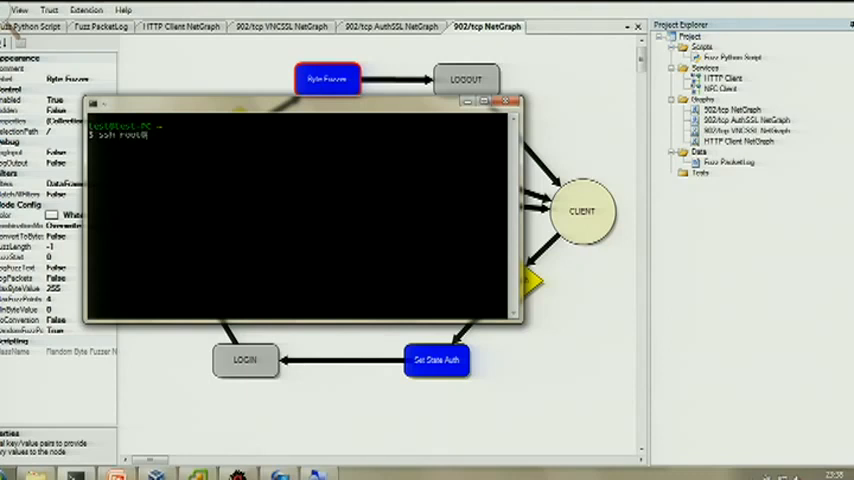
SSH to the 192.168.56. host and browse into the vmfs/volumes datastore
{"action": "type", "text": "192.168.56."}
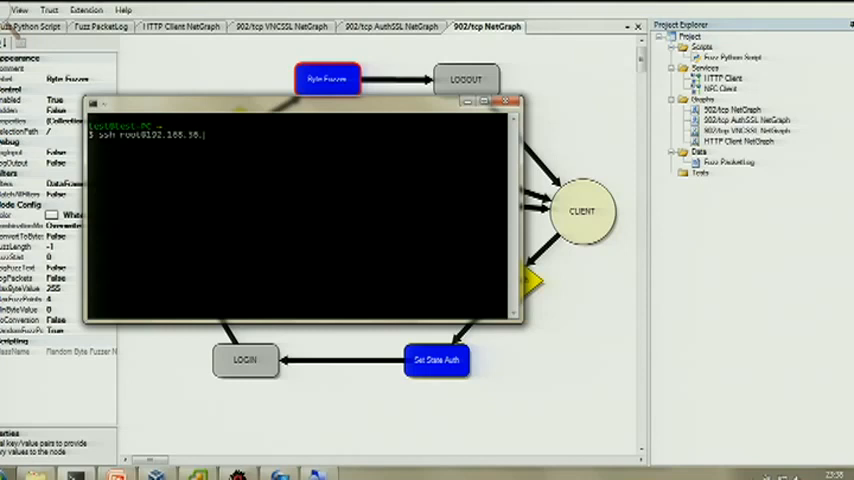
{"action": "key", "text": "Return"}
{"action": "type", "text": "cd "}
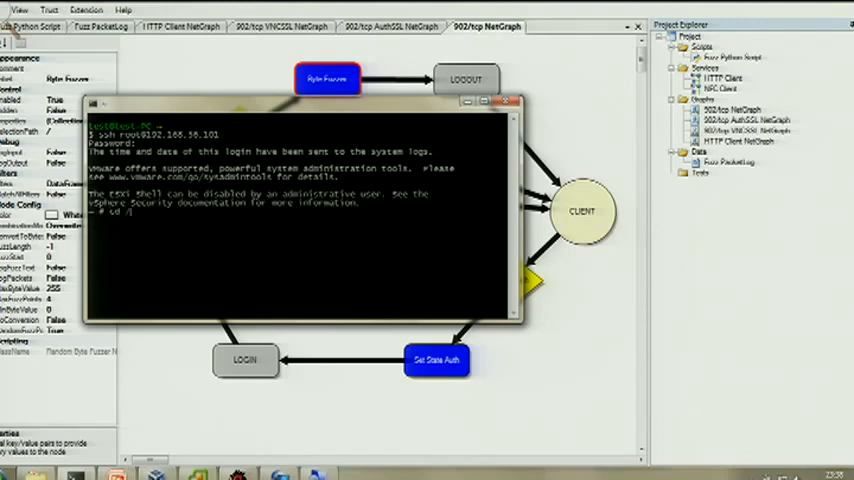
{"action": "type", "text": "/vol"}
{"action": "type", "text": "ls"}
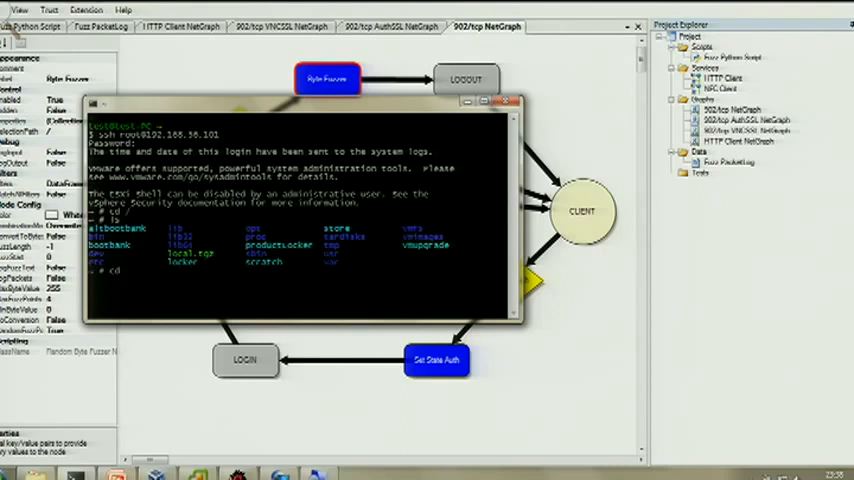
{"action": "type", "text": "cd vmfs/"}
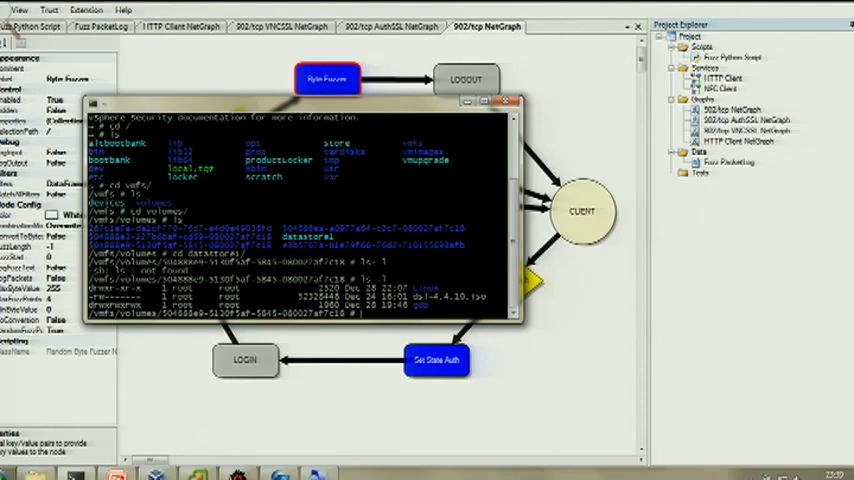
{"action": "type", "text": "cd g"}
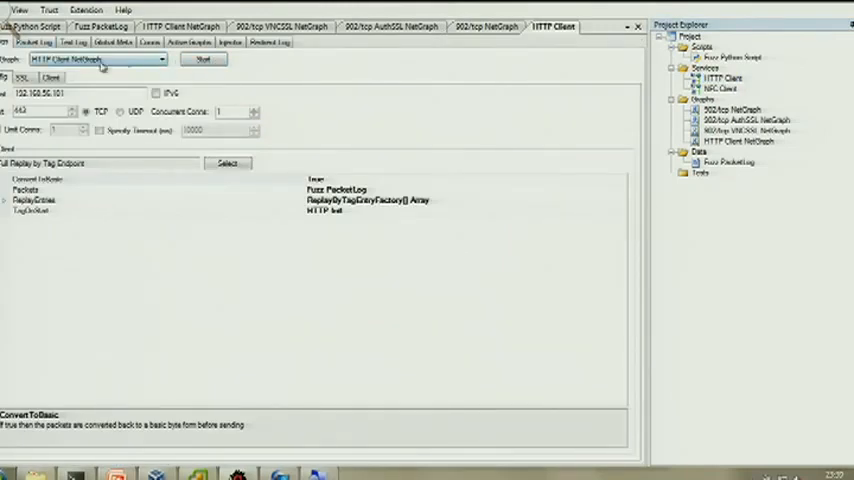
Open the NFC Client service's configuration tab from the Project Explorer
{"action": "left_click", "coordinate": [34, 41]}
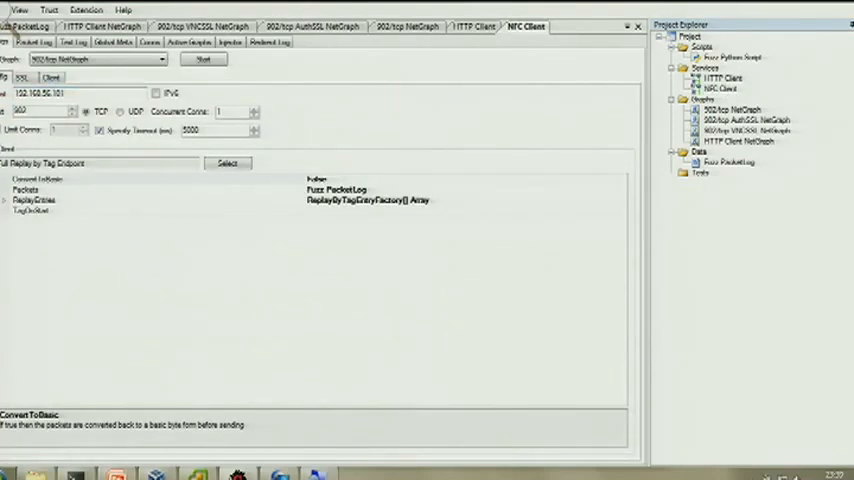
{"action": "mouse_move", "coordinate": [480, 216]}
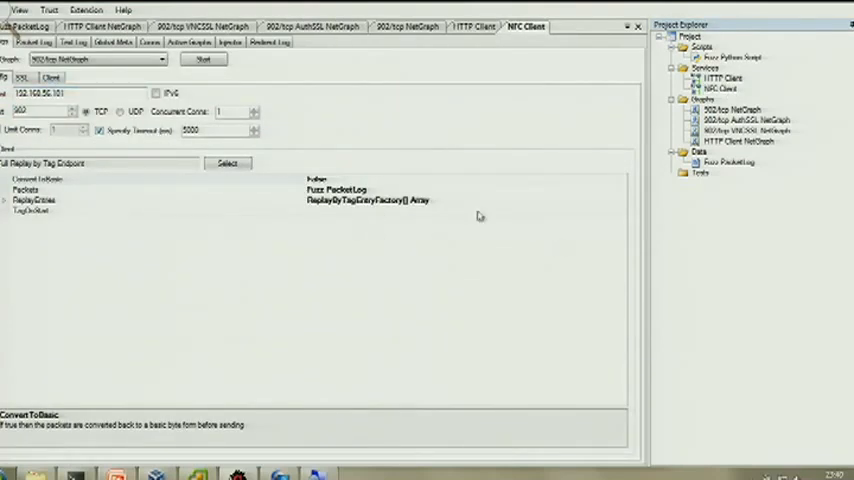
{"action": "mouse_move", "coordinate": [295, 210]}
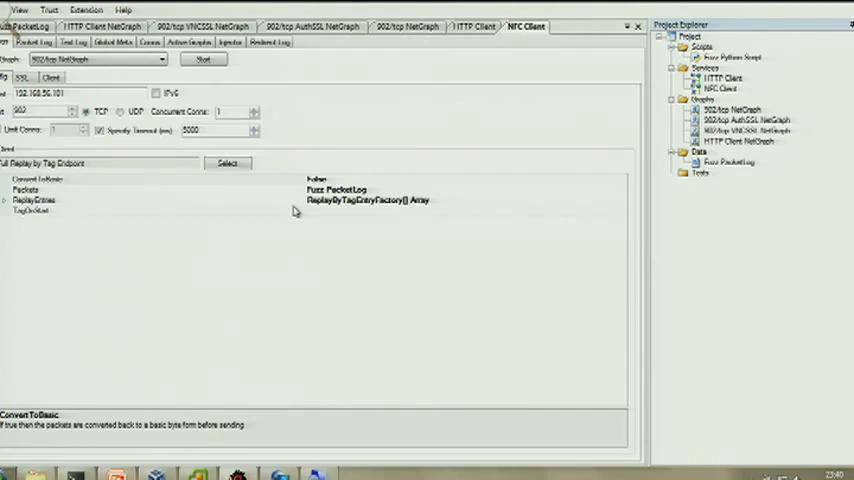
{"action": "mouse_move", "coordinate": [445, 190]}
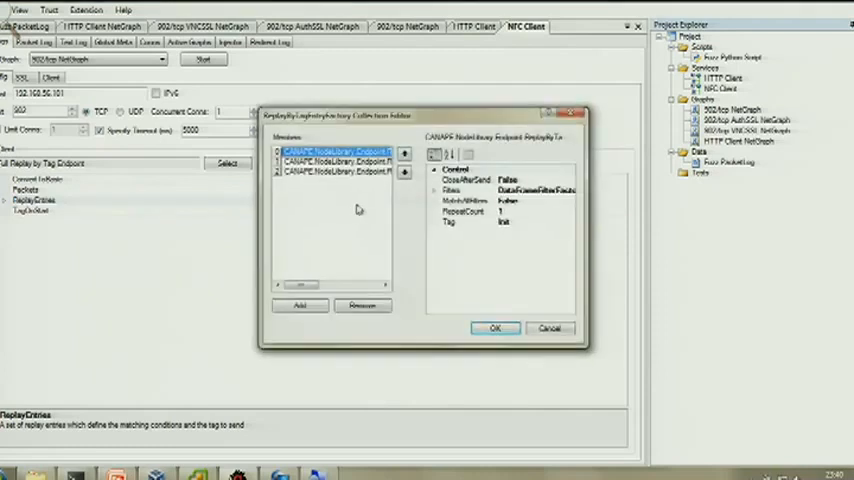
{"action": "mouse_move", "coordinate": [575, 210]}
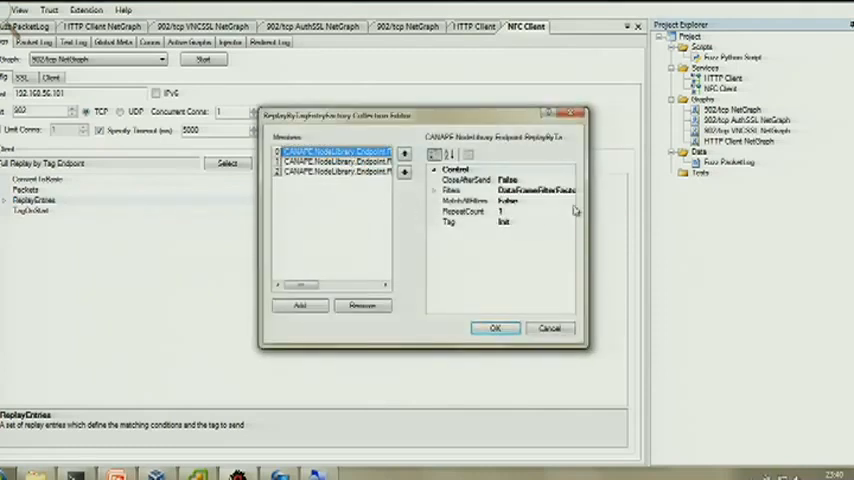
{"action": "mouse_move", "coordinate": [570, 208]}
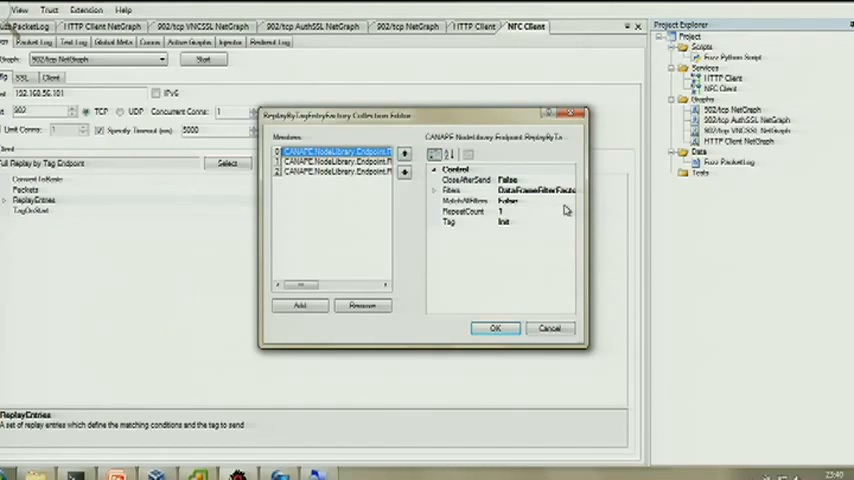
Inspect the second and third replay entries, the second tagged Download
{"action": "left_click", "coordinate": [335, 162]}
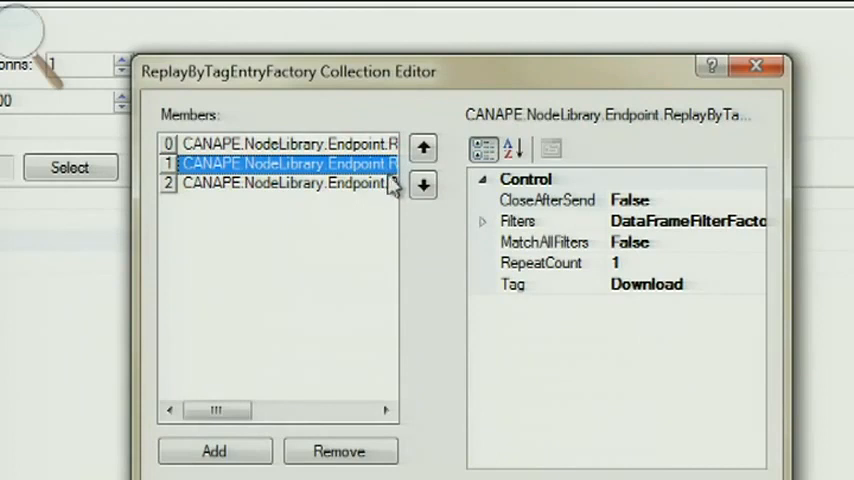
{"action": "left_click", "coordinate": [287, 183]}
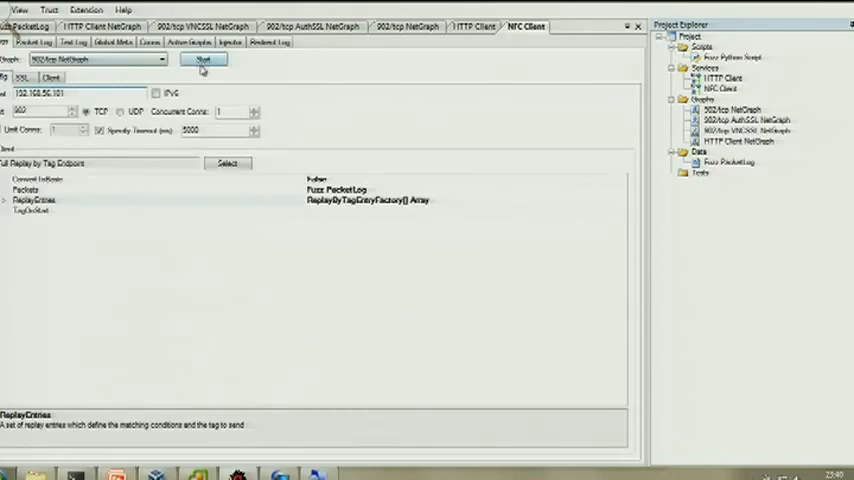
Start the NFC Client service to replay fuzzed traffic at the ESXi target
{"action": "left_click", "coordinate": [204, 59]}
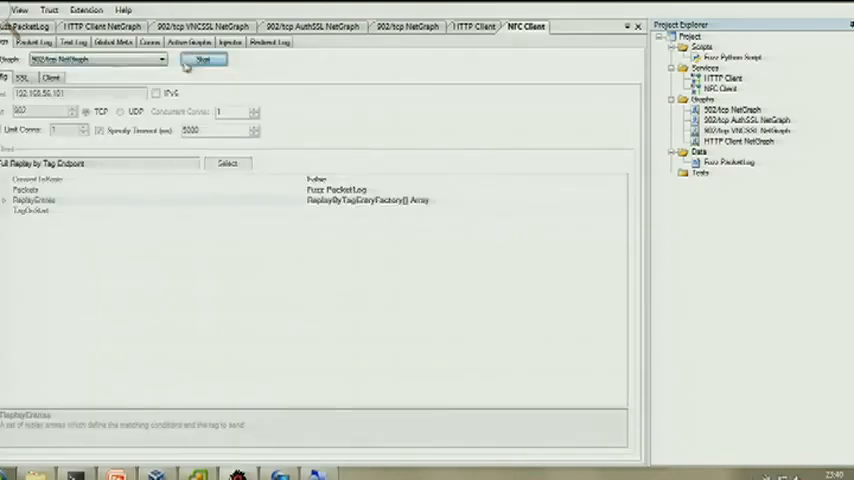
{"action": "left_click", "coordinate": [203, 60]}
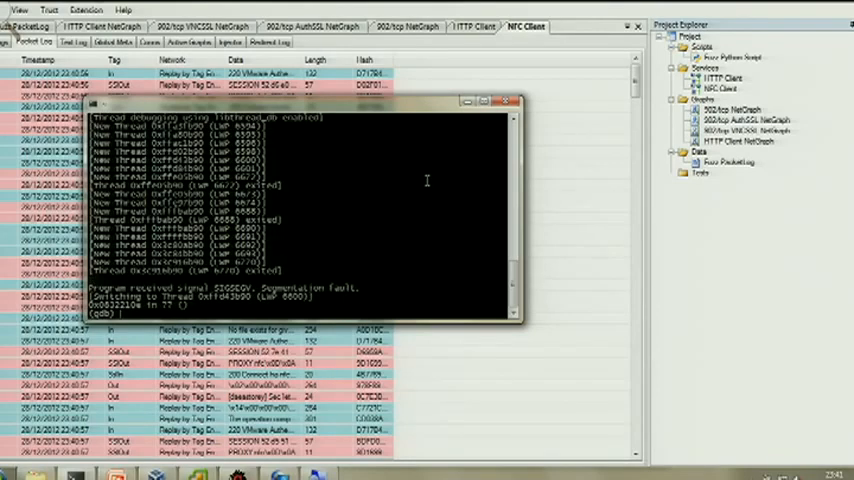
Quit gdb, killing the crashed process, and begin typing an /etc/init command
{"action": "type", "text": "quit"}
{"action": "type", "text": "y"}
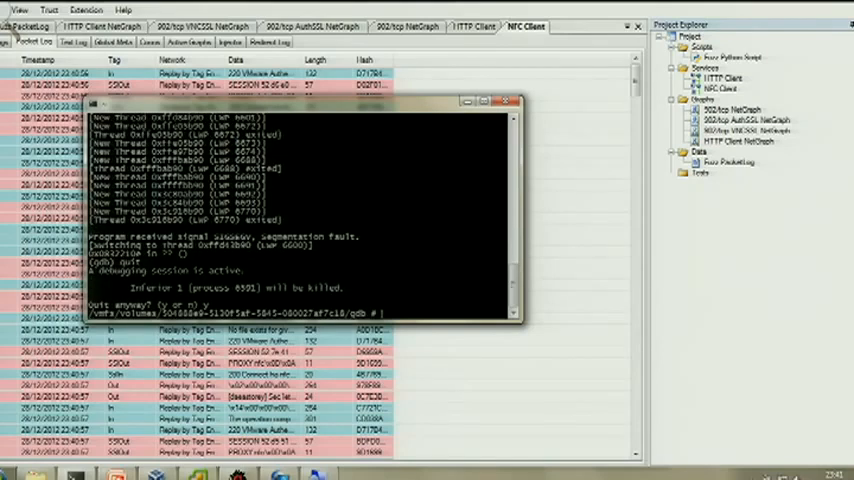
{"action": "type", "text": "/etc/init"}
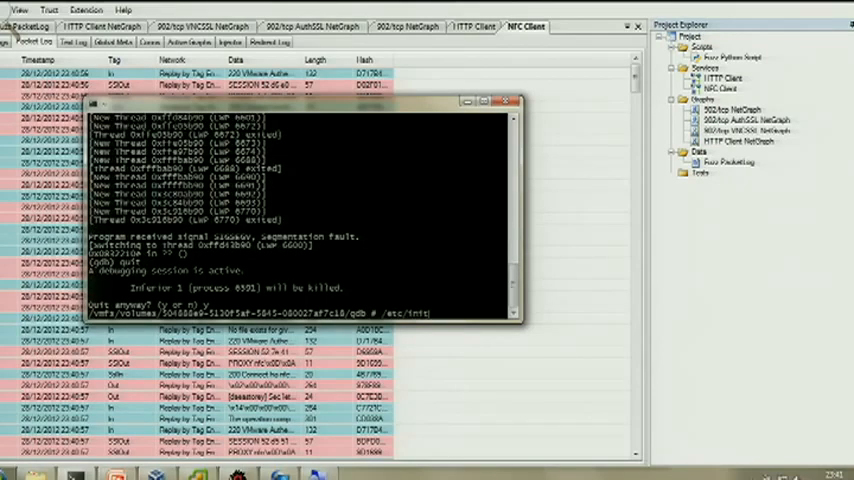